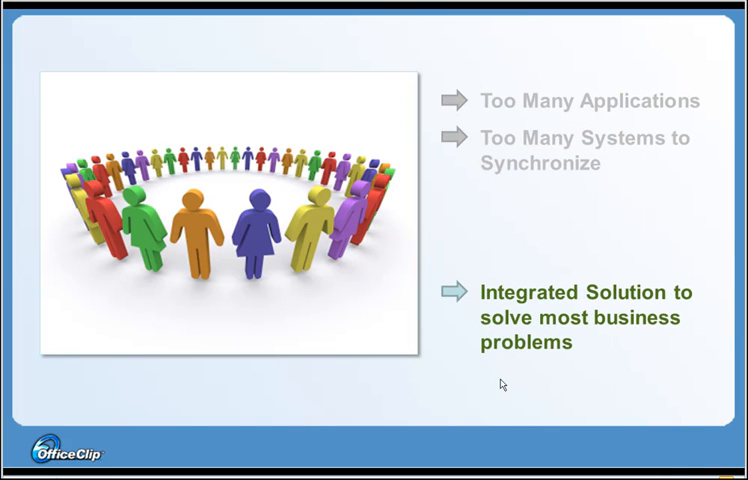
mouse_move(490, 400)
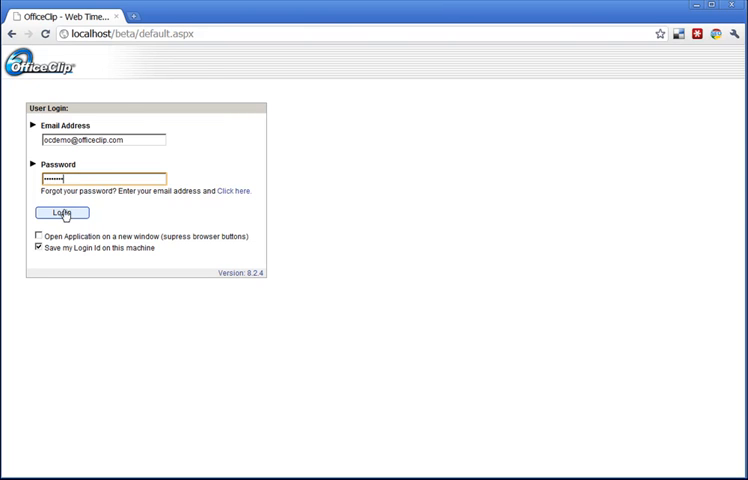
Step: Log in to the demo account and land on the home dashboard
left_click(62, 212)
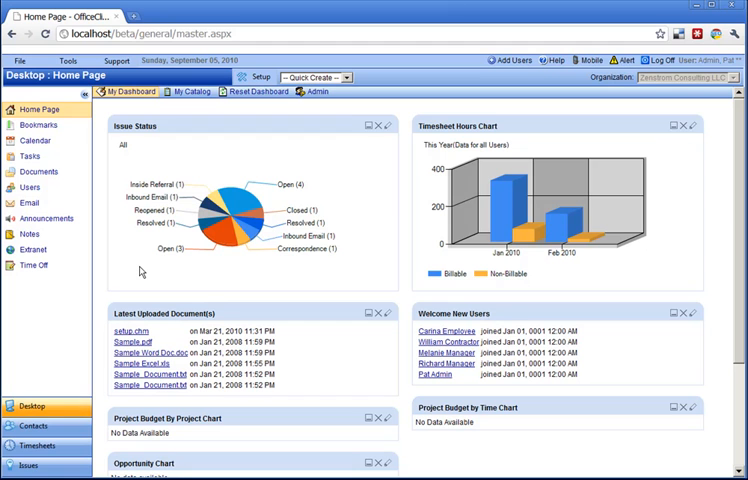
mouse_move(320, 318)
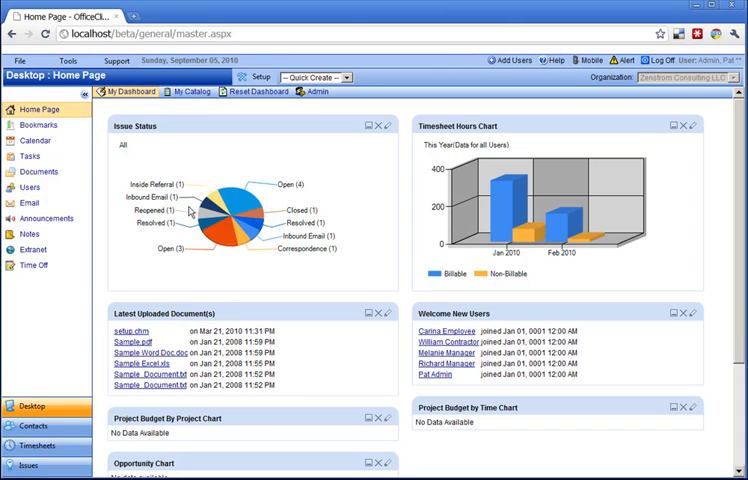
Step: Show the calendar day view for September 4, 2010 and dismiss the Customer Meeting preview
left_click(36, 140)
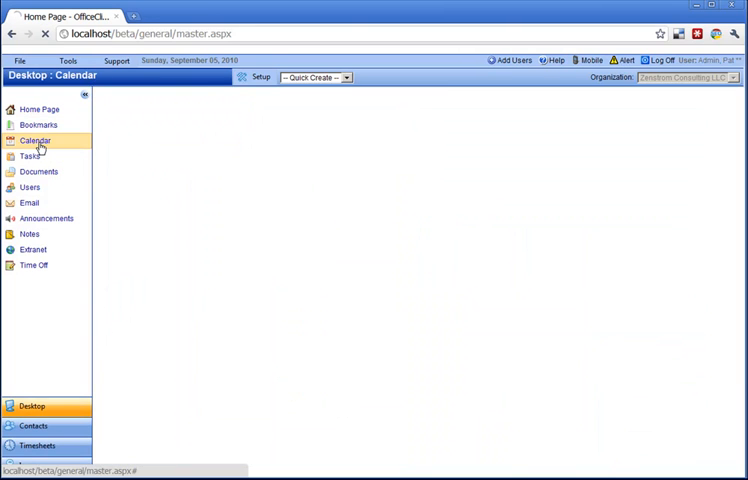
left_click(36, 140)
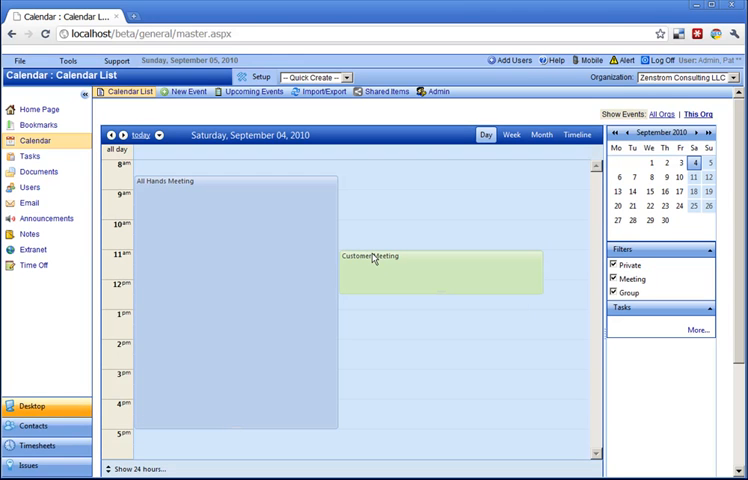
mouse_move(444, 344)
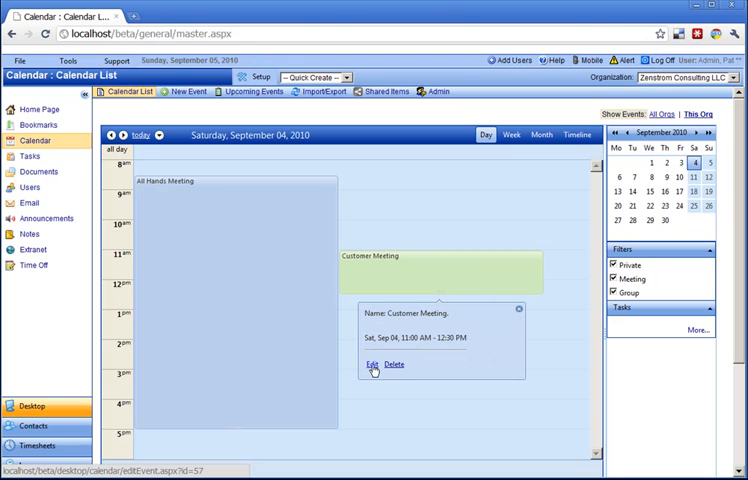
left_click(372, 364)
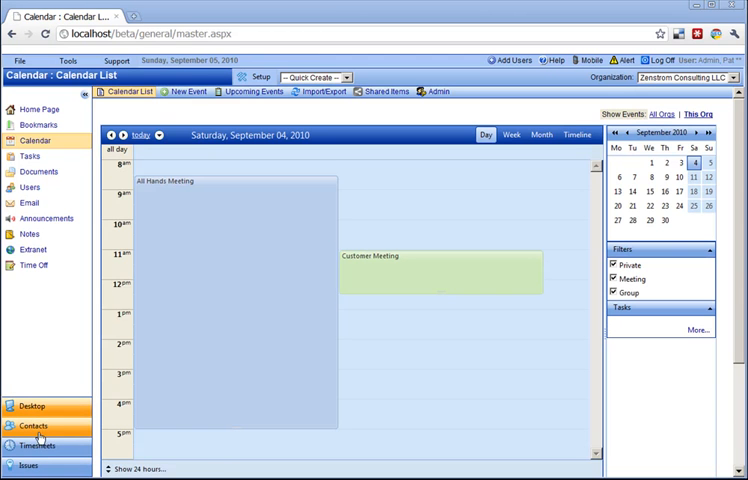
Step: Review a customer contact's record down through its notes and attached documents
left_click(34, 428)
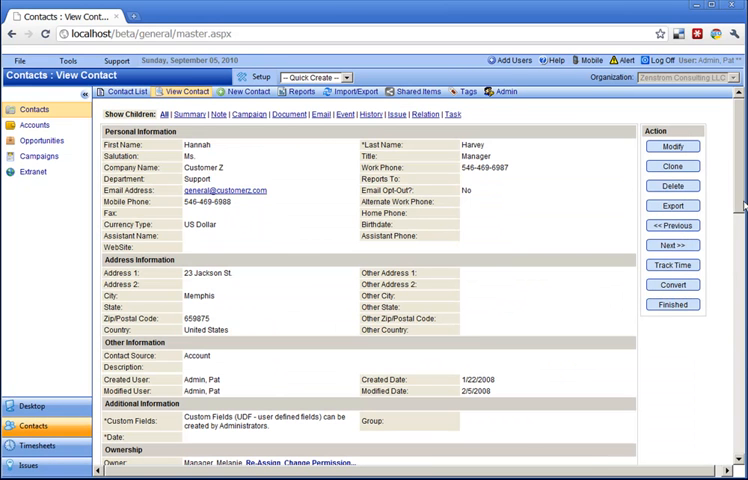
scroll("down", 3)
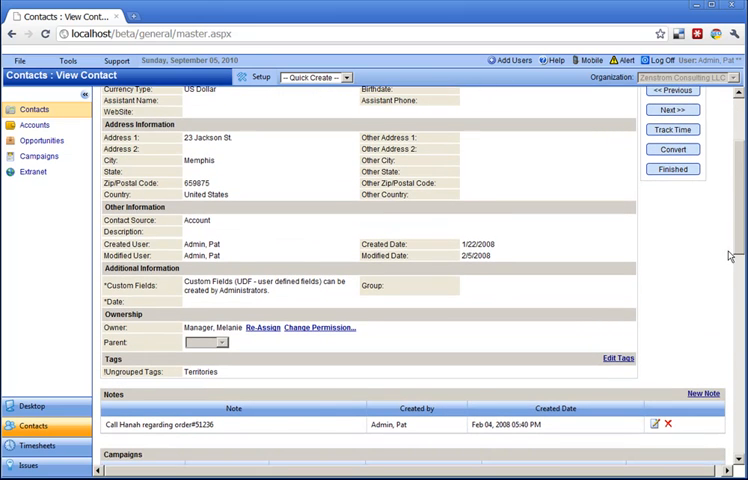
mouse_move(532, 372)
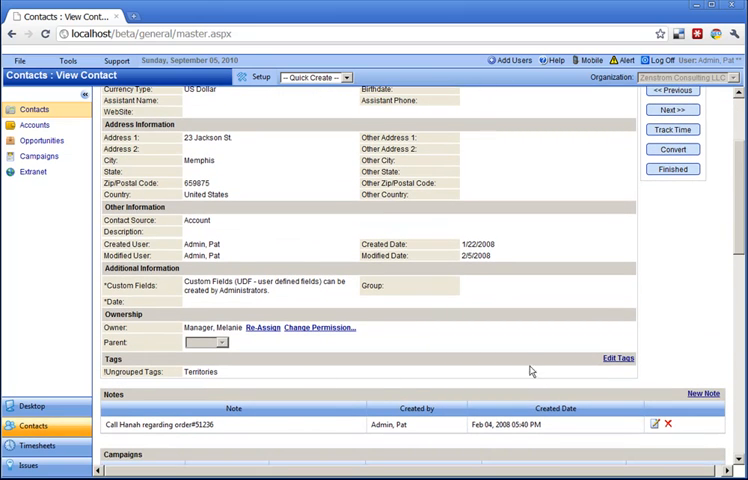
scroll("down", 3)
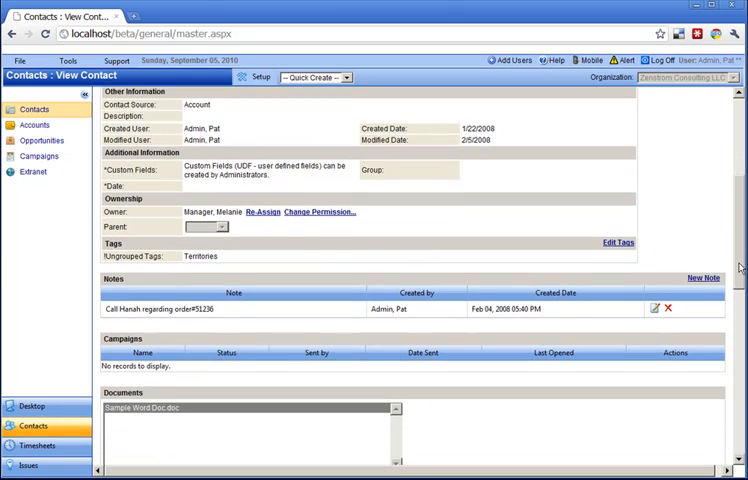
scroll("down", 3)
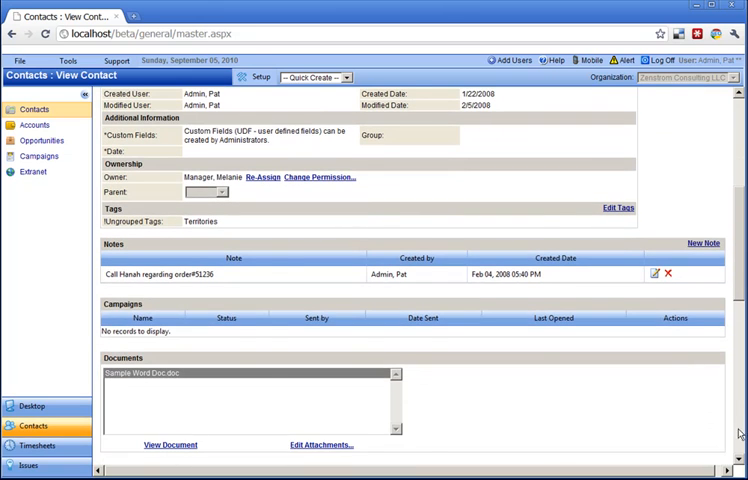
scroll("down", 3)
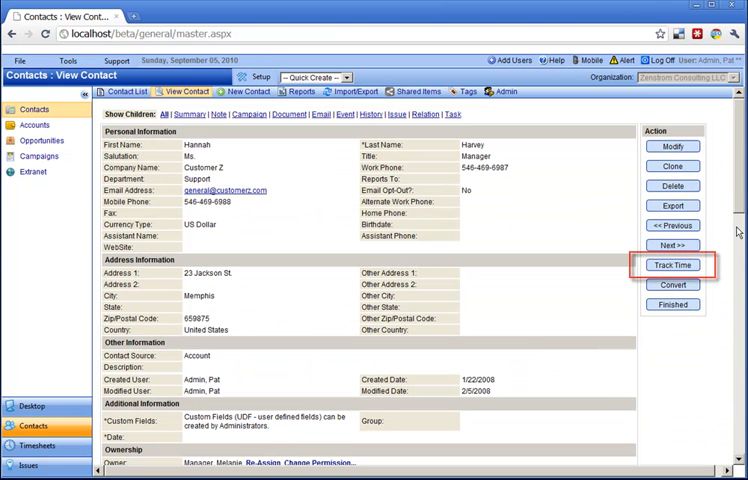
Step: Start Track Time for the contact and close the time tracking window
left_click(672, 264)
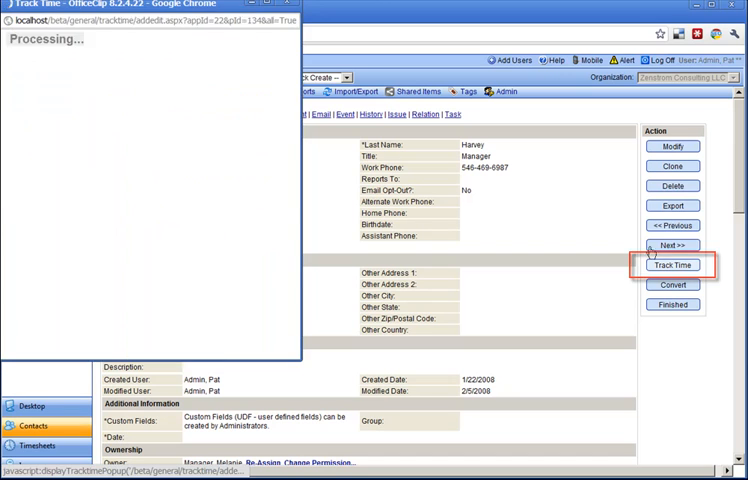
left_click(672, 264)
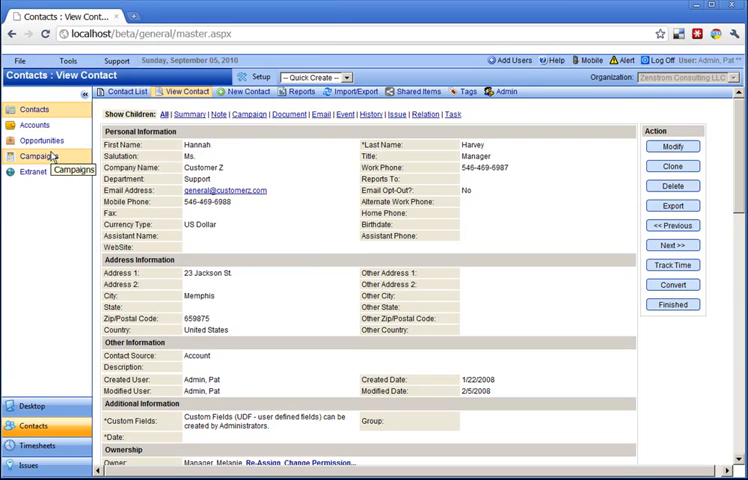
Step: Review the newsletter mail-merge campaign record and close its email template editor
left_click(40, 156)
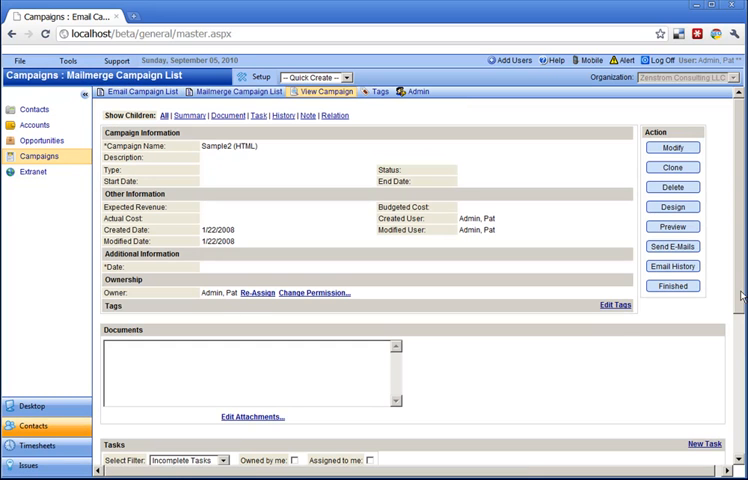
scroll("down", 3)
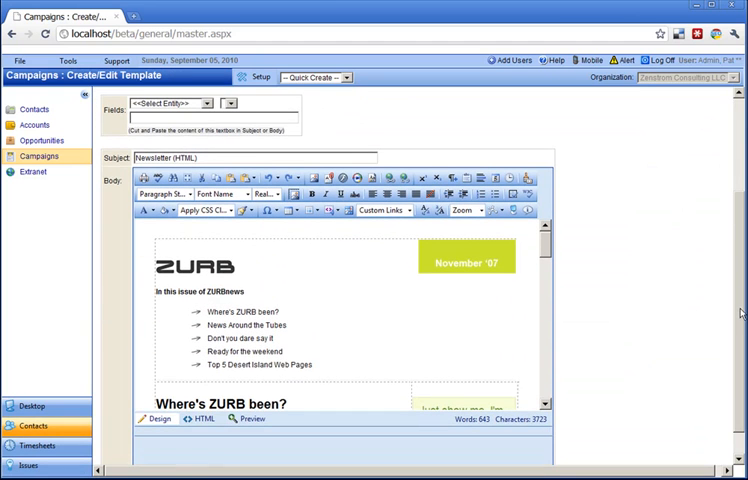
scroll("down", 3)
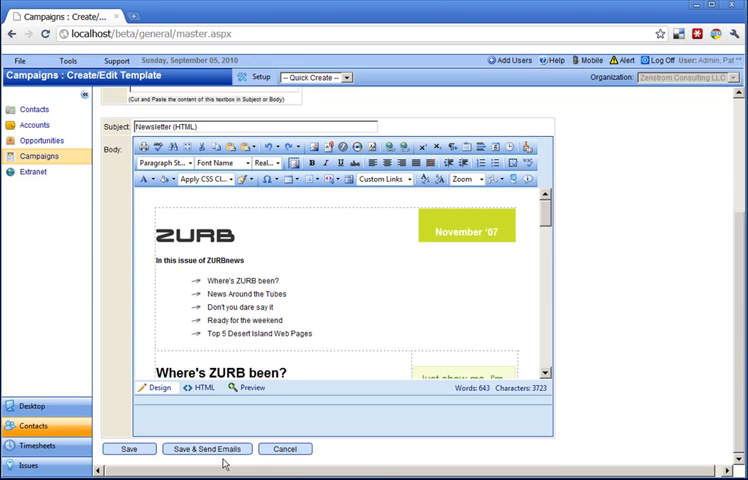
left_click(284, 448)
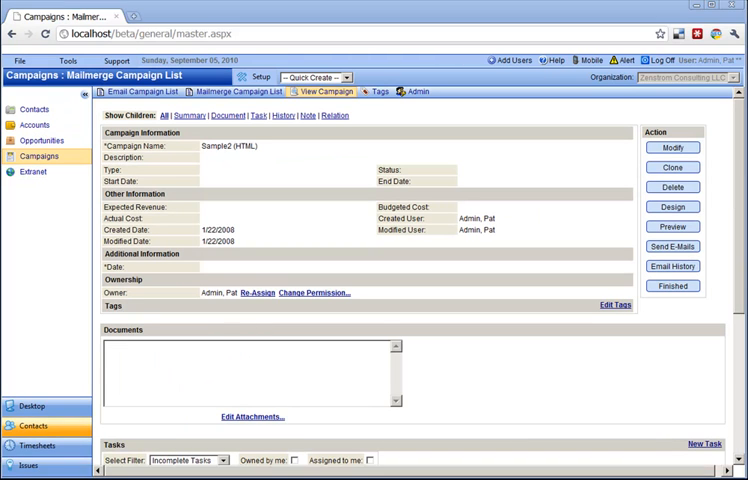
Step: Begin a new timesheet with a project, Account Marketing service item and 5:00 hours
left_click(38, 444)
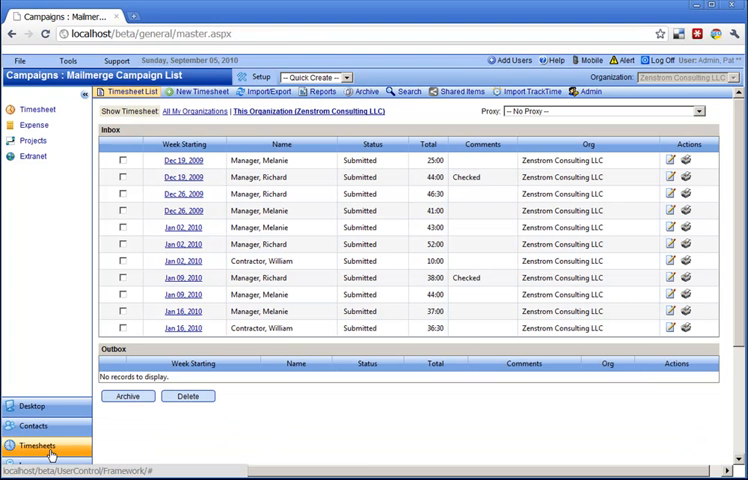
left_click(38, 444)
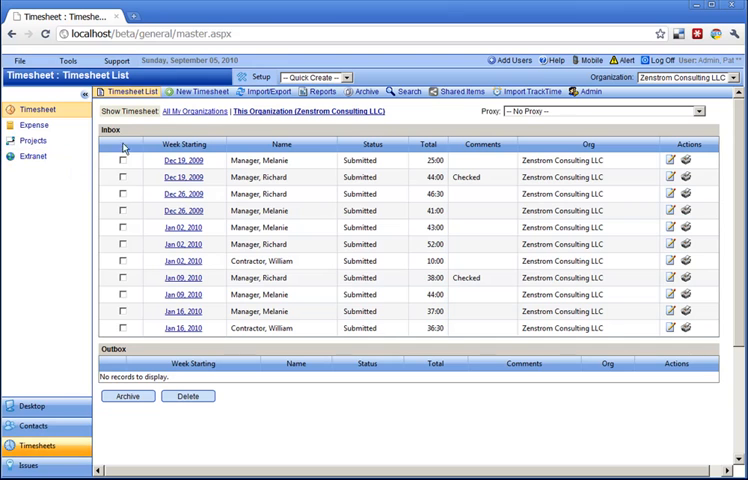
left_click(202, 92)
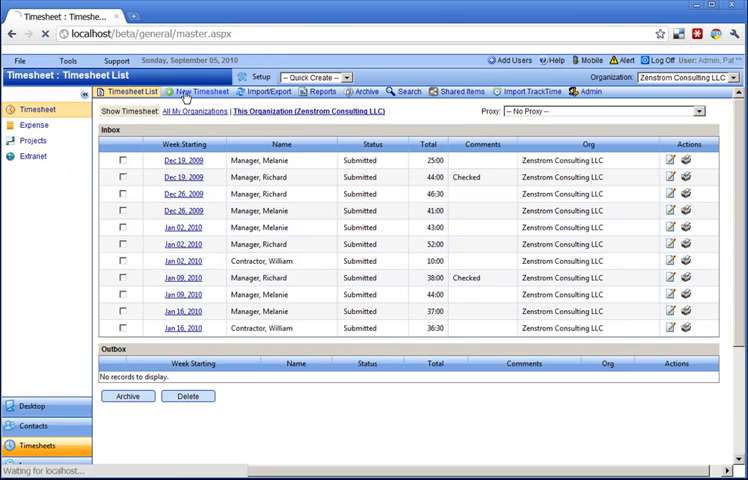
left_click(200, 92)
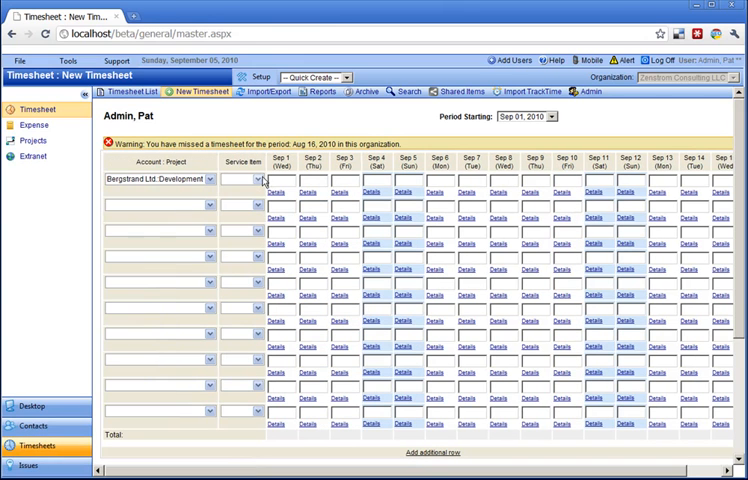
left_click(256, 180)
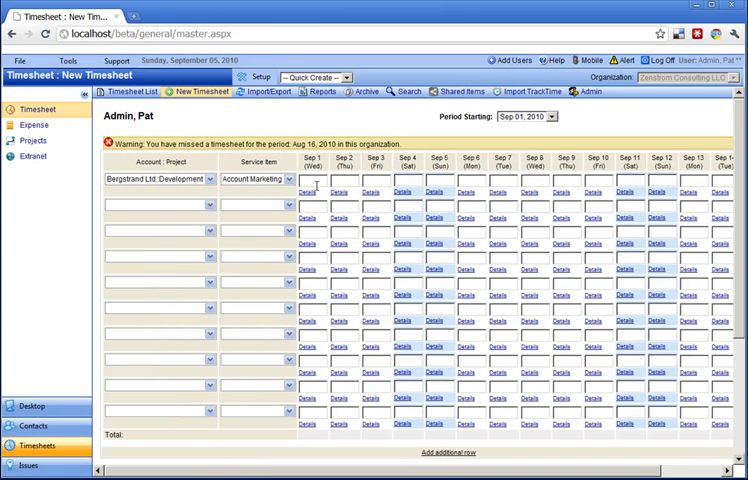
type("5:00")
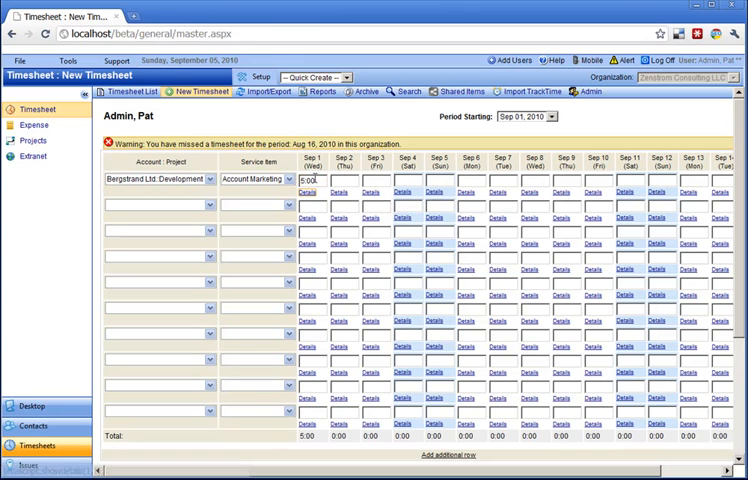
Step: Review the 5:00 entry's details window and return to the timesheet list
left_click(306, 188)
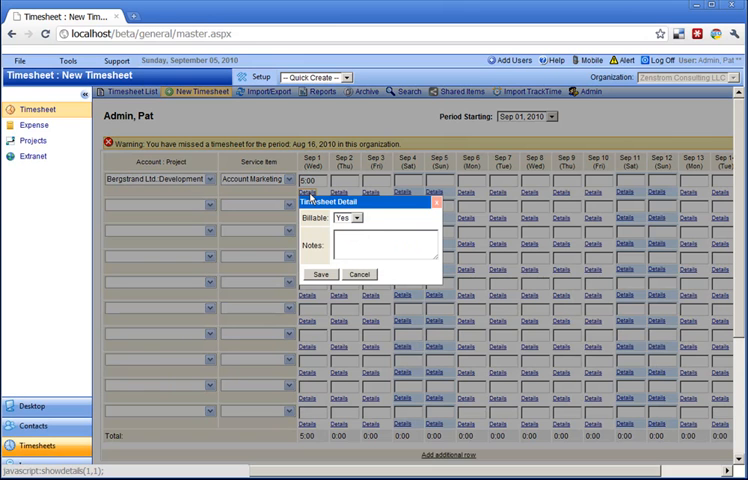
left_click(356, 274)
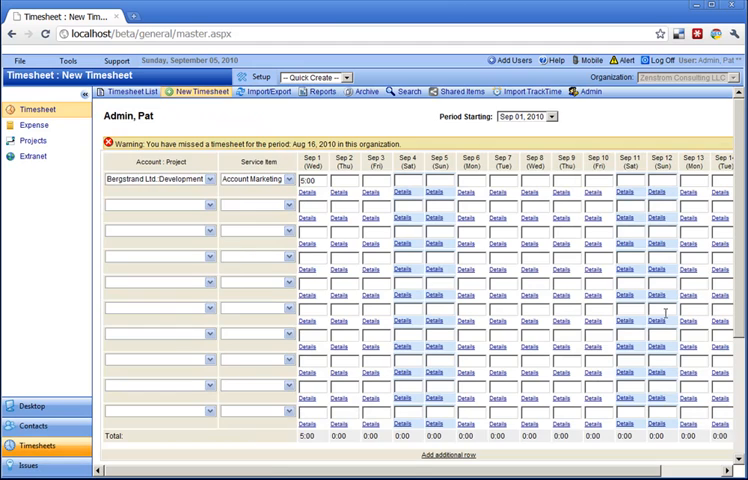
scroll("down", 3)
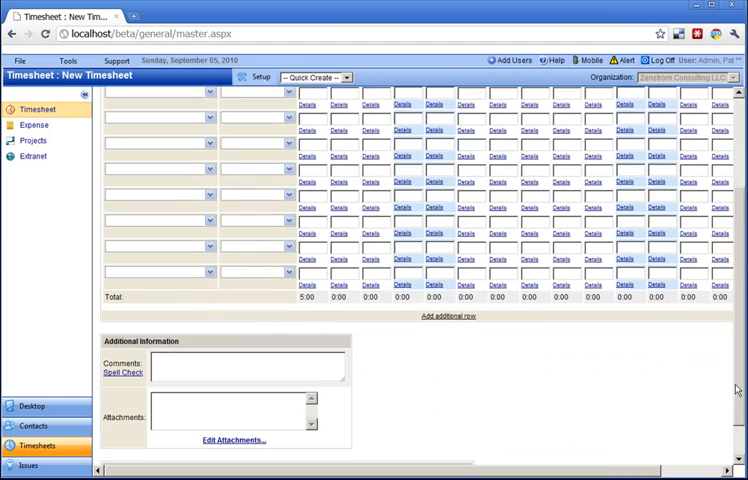
scroll("down", 3)
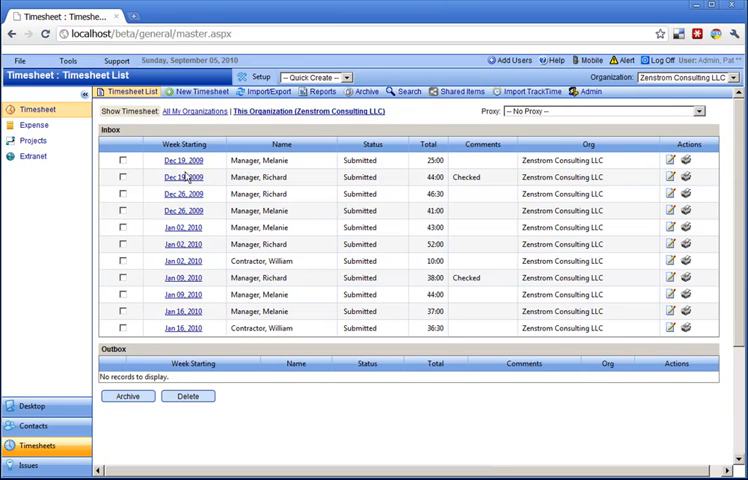
mouse_move(32, 140)
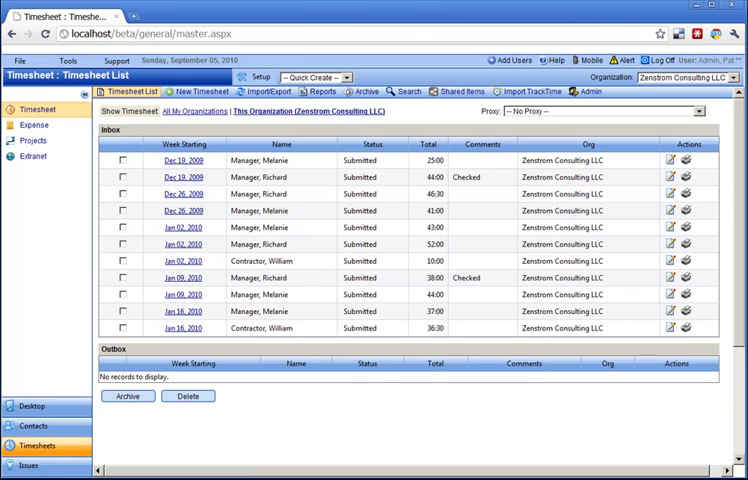
Step: Browse the Client X Technical Support binder to the Mac project file issue and review it
left_click(28, 464)
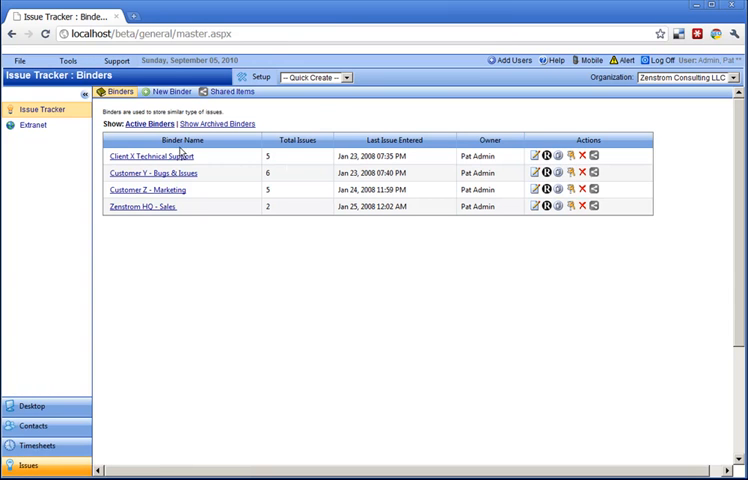
left_click(152, 156)
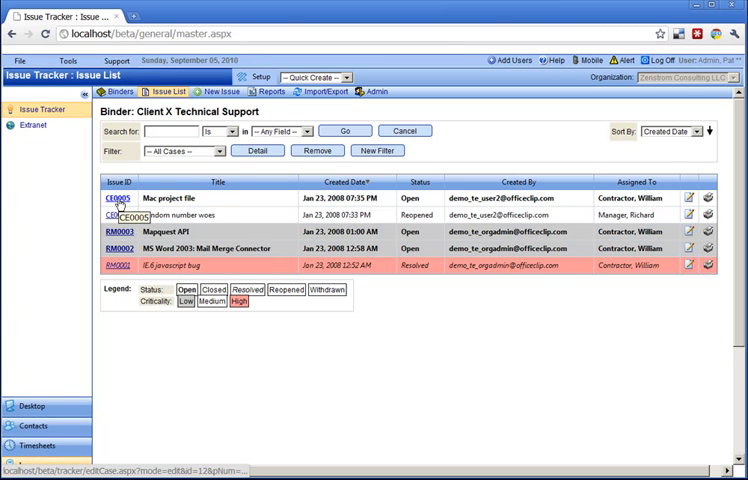
left_click(118, 200)
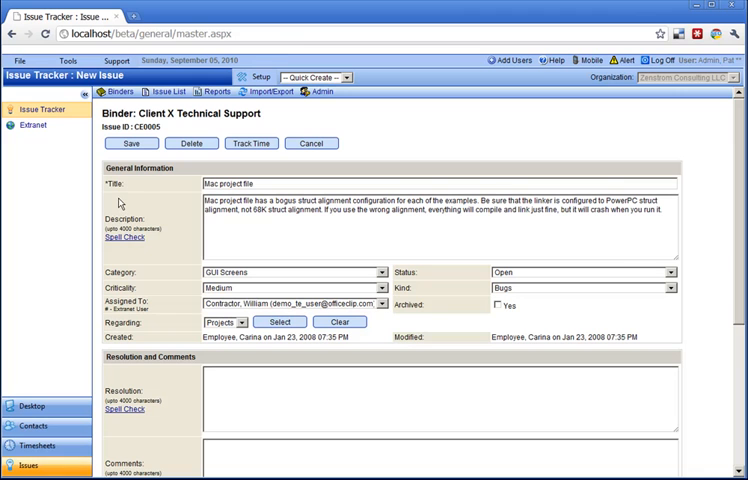
scroll("down", 3)
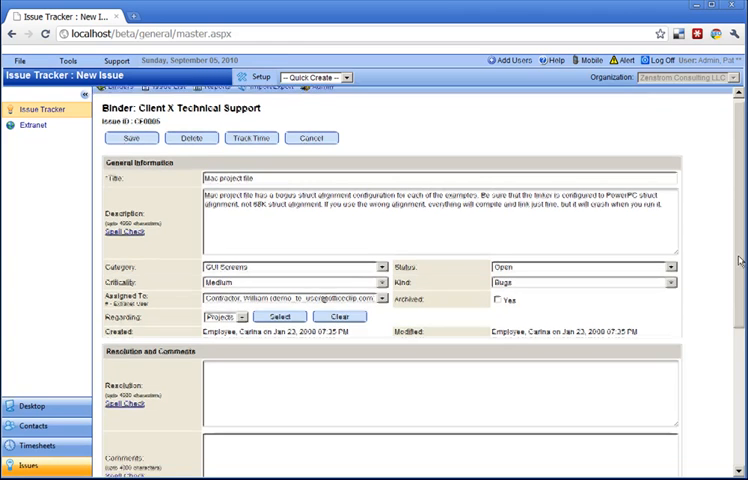
scroll("down", 3)
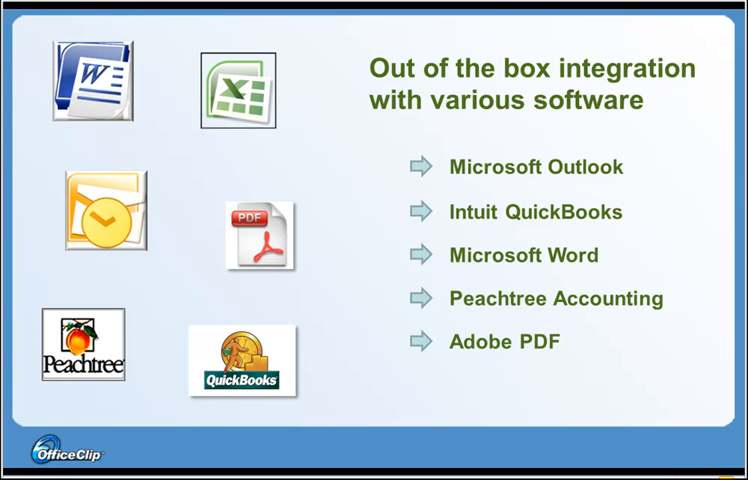
mouse_move(476, 412)
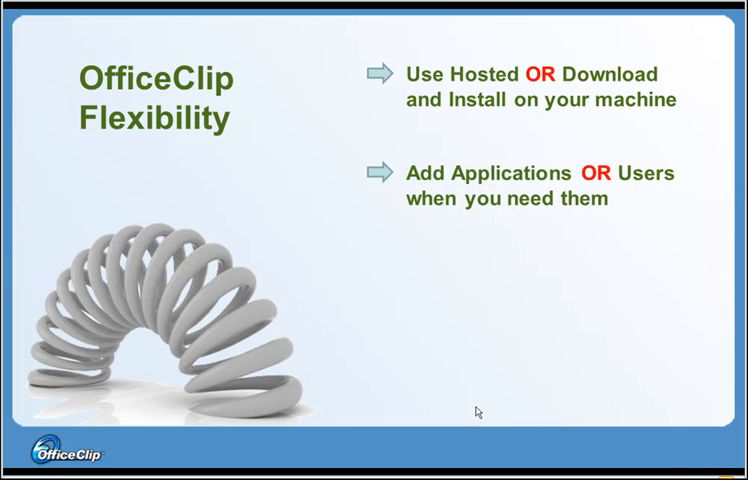
mouse_move(604, 456)
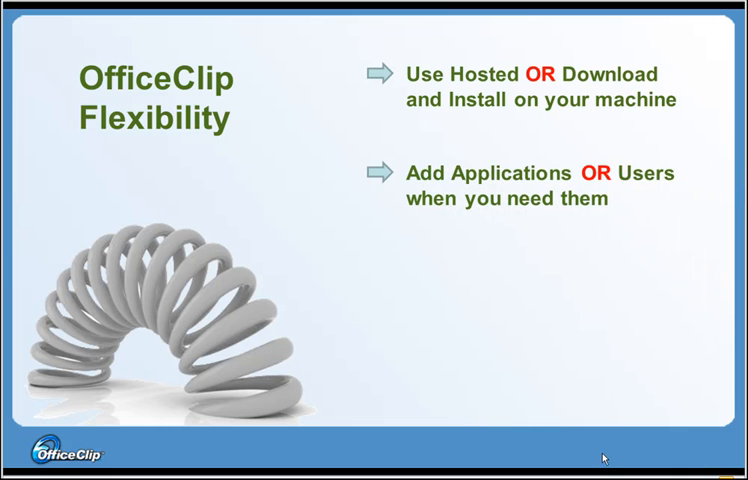